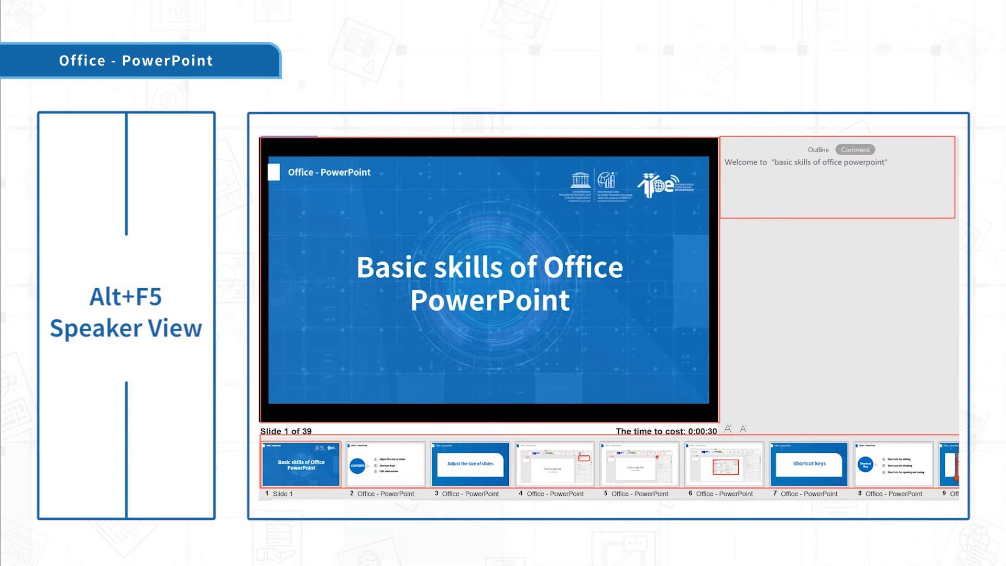
- Black out the running slide show with the B shortcut from presenter view
{"action": "key", "text": "b"}
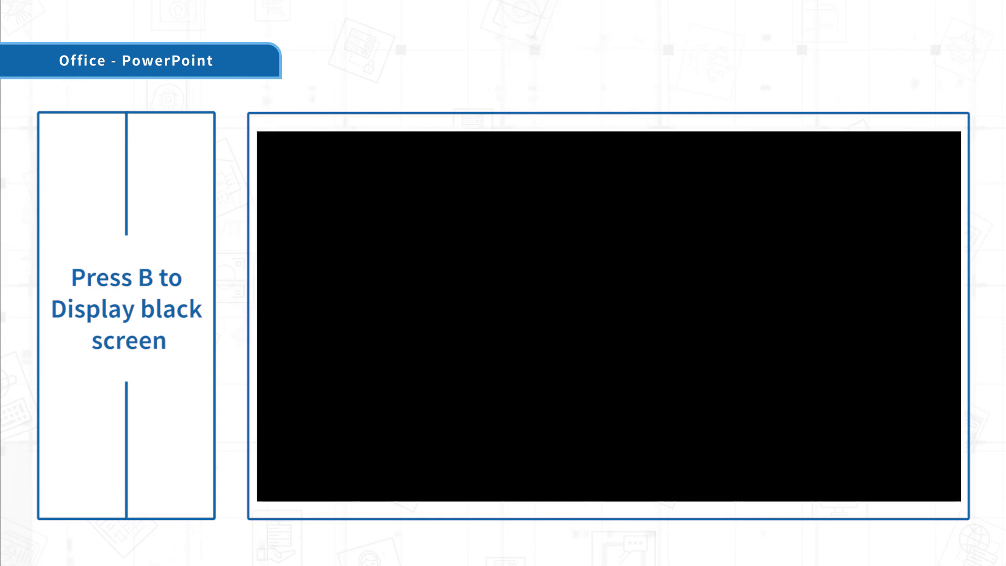